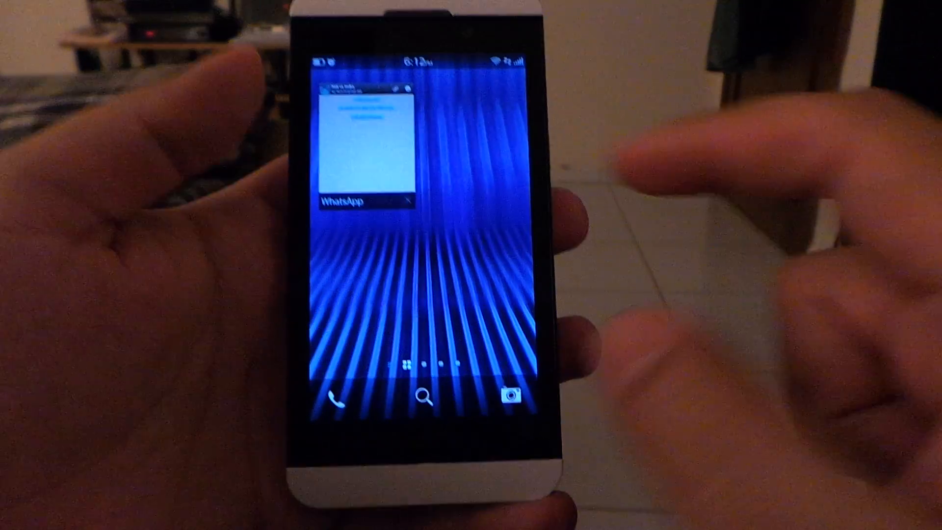
Reopen the running WhatsApp app from its minimized active frame on the home screen
left_click(364, 144)
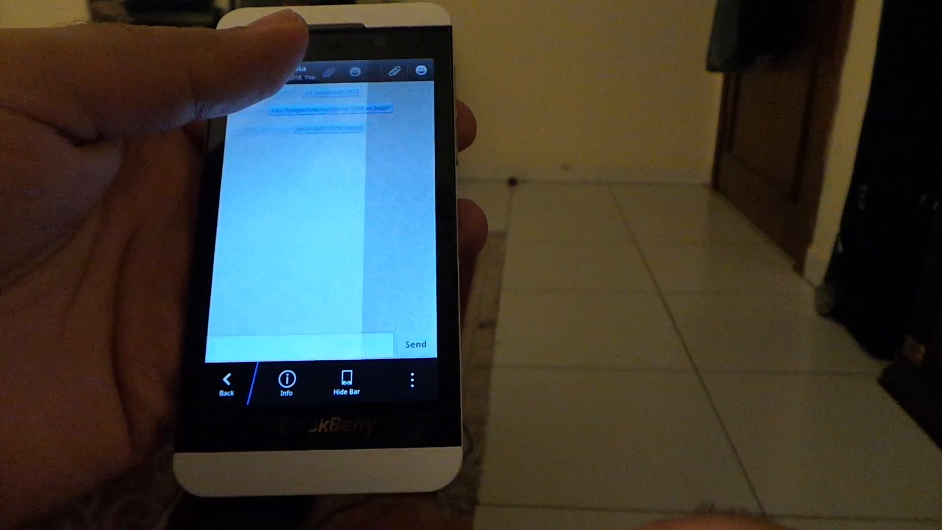
Show the Player Settings guide explaining the diagonal swipe gesture for going back
left_click_drag(385, 211, 300, 184)
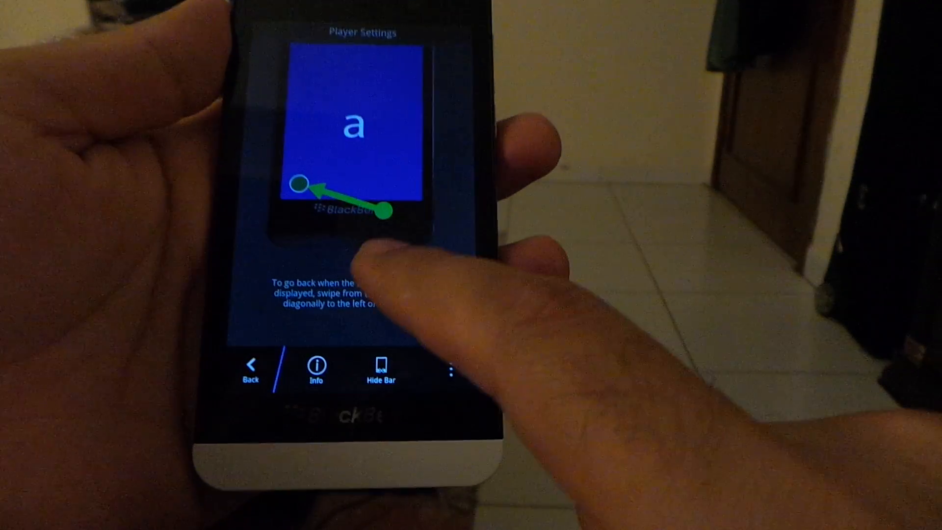